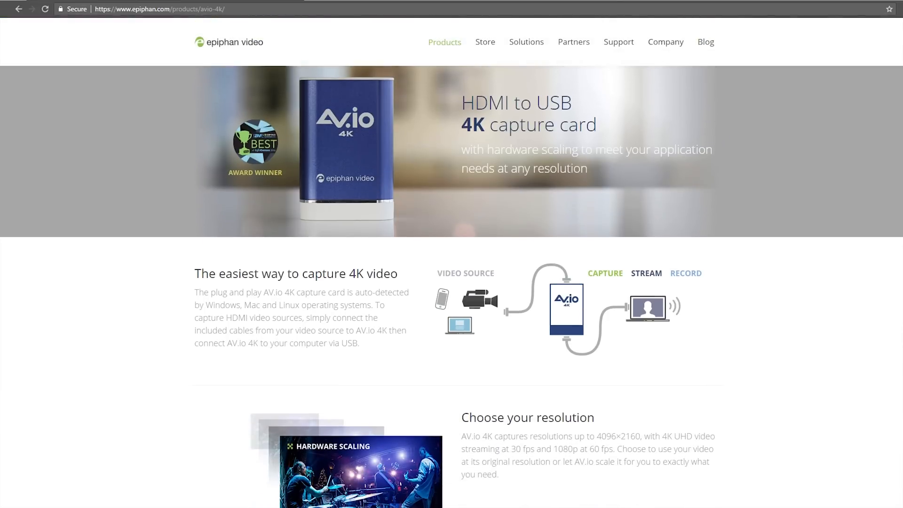
Scroll OC Tweaker's CPU Configuration and confirm a CPU Cache Ratio of 42.
{"action": "scroll", "scroll_direction": "down", "scroll_amount": 3}
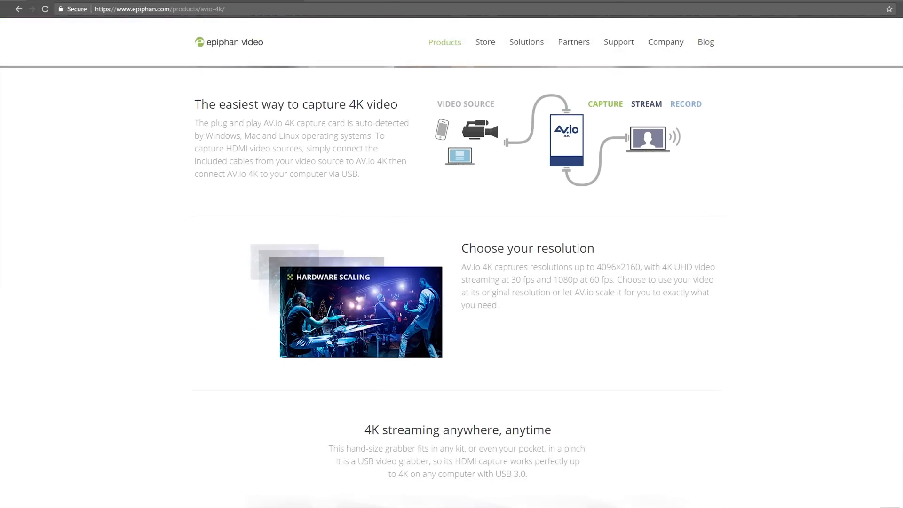
{"action": "scroll", "scroll_direction": "down", "scroll_amount": 3}
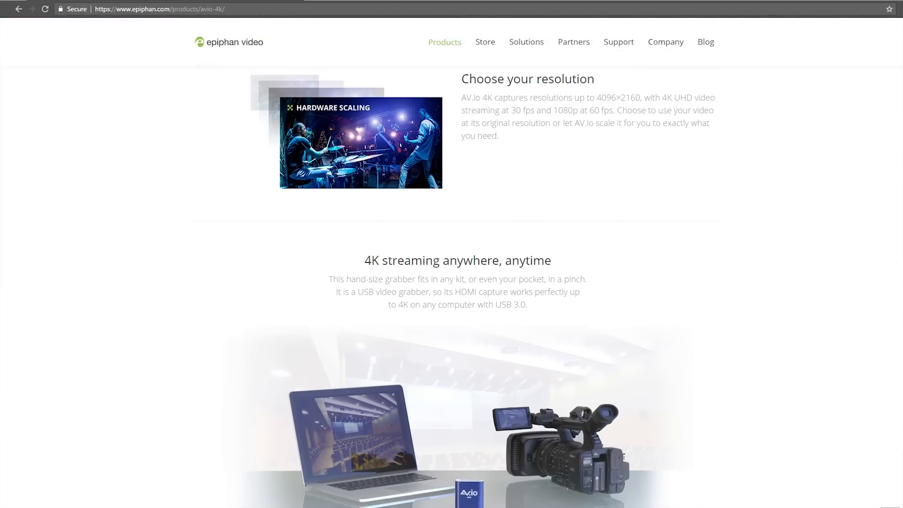
{"action": "scroll", "scroll_direction": "down", "scroll_amount": 3}
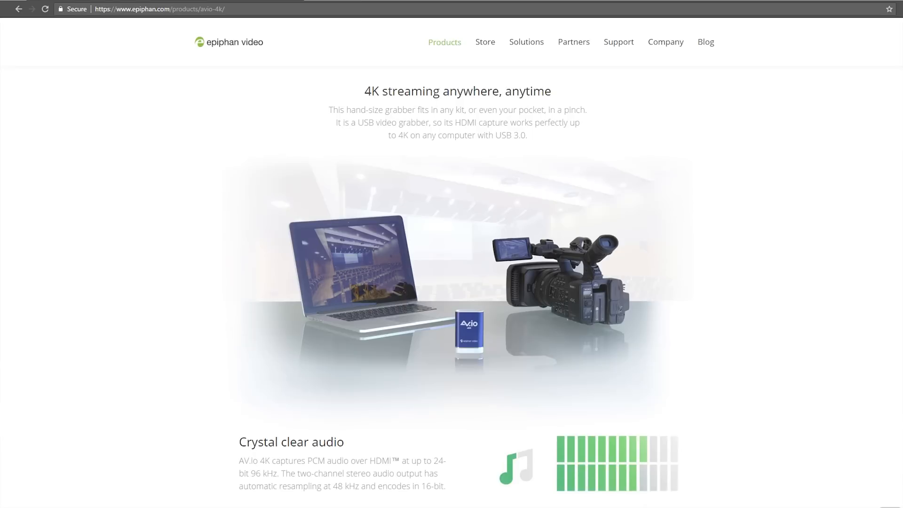
{"action": "scroll", "scroll_direction": "down", "scroll_amount": 3}
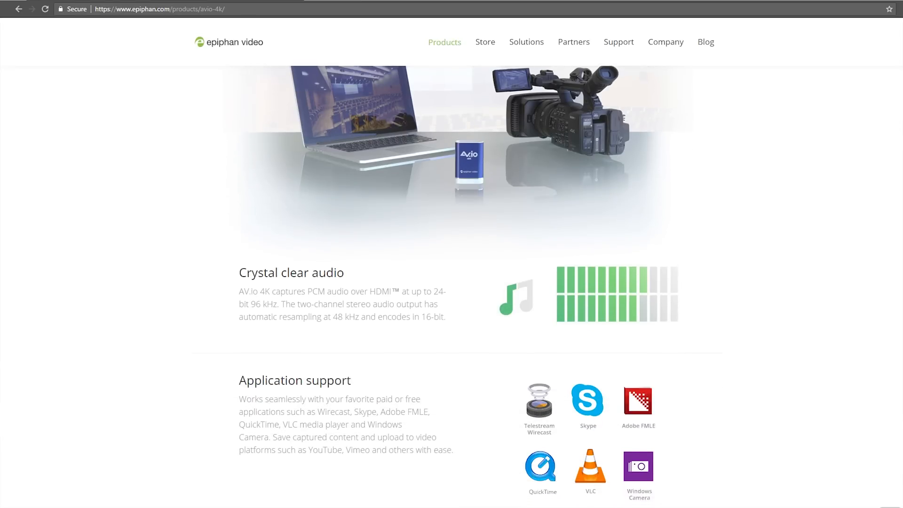
{"action": "scroll", "scroll_direction": "down", "scroll_amount": 3}
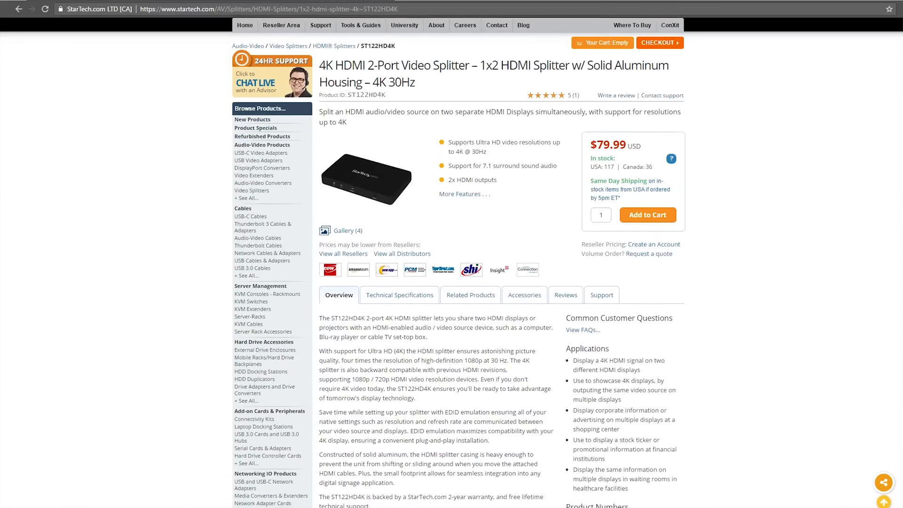
{"action": "scroll", "scroll_direction": "down", "scroll_amount": 3}
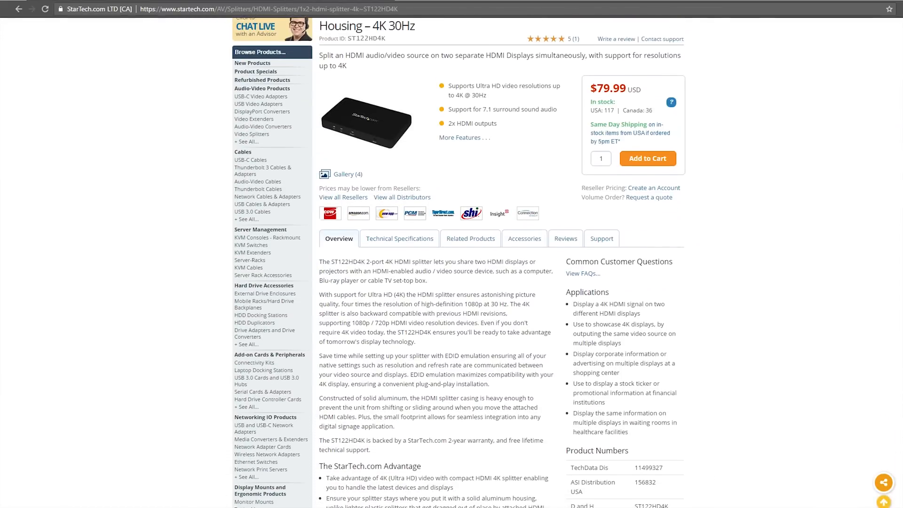
{"action": "scroll", "scroll_direction": "down", "scroll_amount": 3}
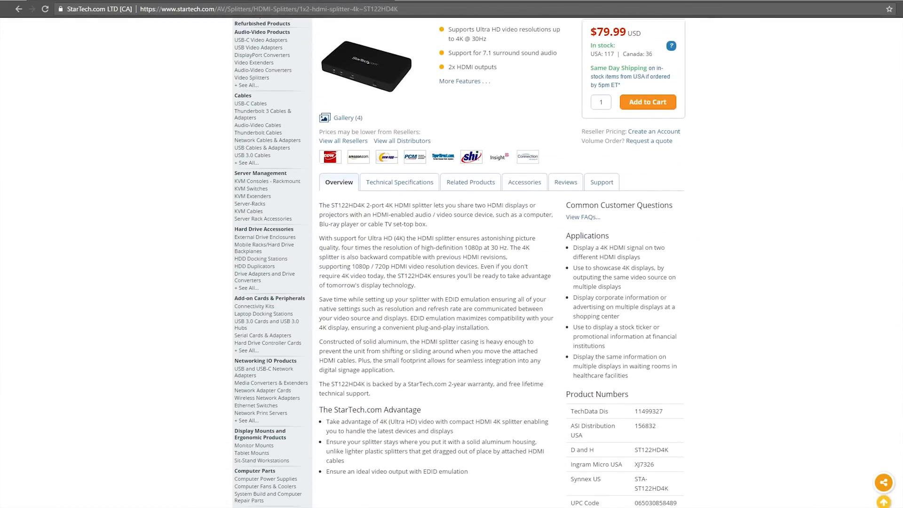
{"action": "scroll", "scroll_direction": "down", "scroll_amount": 3}
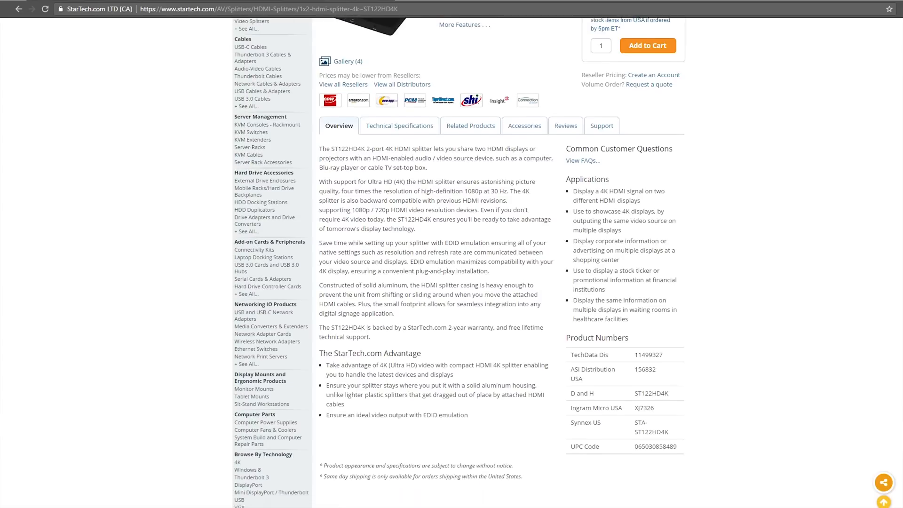
{"action": "scroll", "scroll_direction": "down", "scroll_amount": 3}
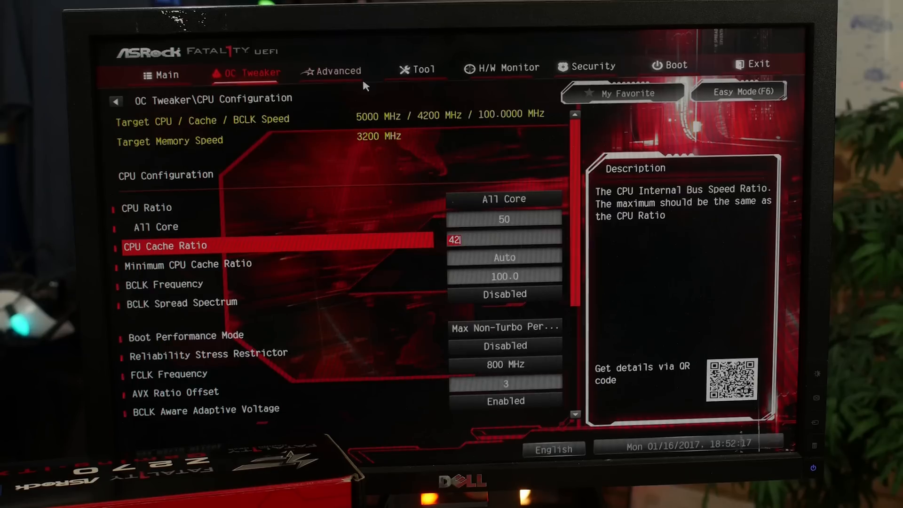
{"action": "key", "text": "down"}
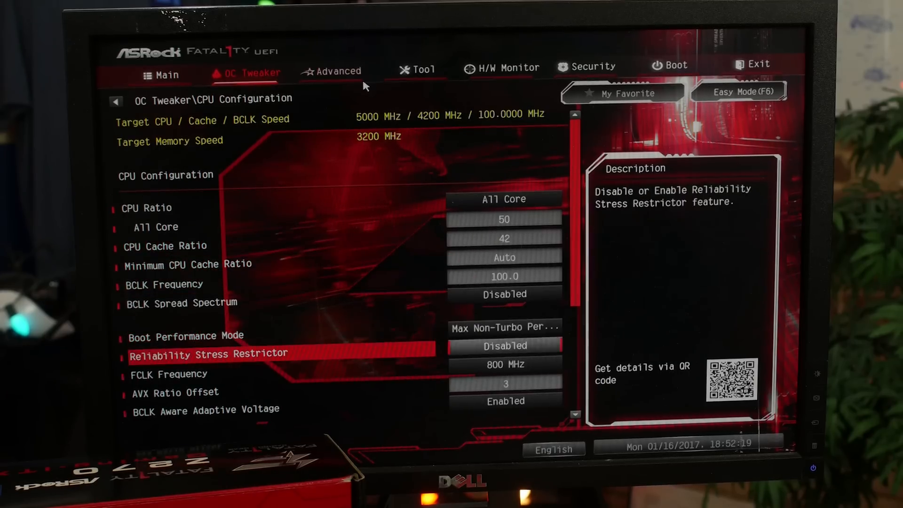
{"action": "scroll", "scroll_direction": "down", "scroll_amount": 3}
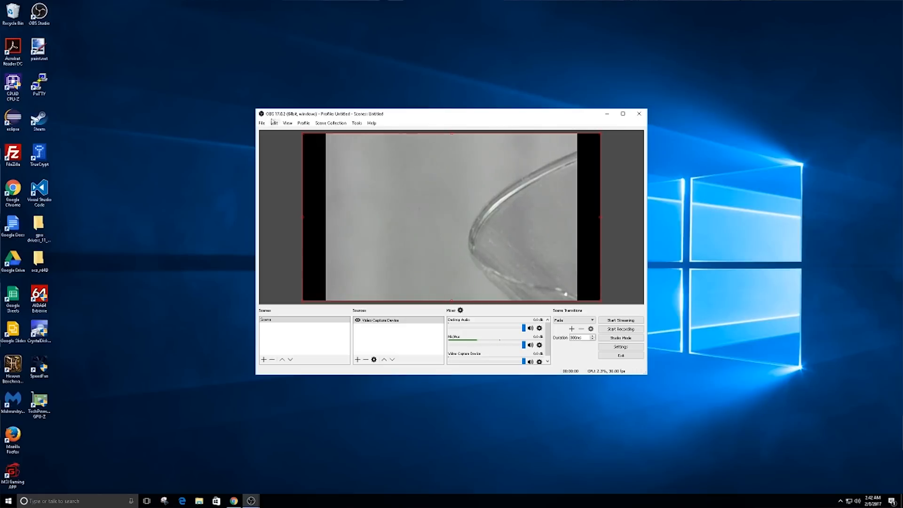
Show the Output settings page with single-mode streaming and recording options.
{"action": "left_click", "coordinate": [621, 347]}
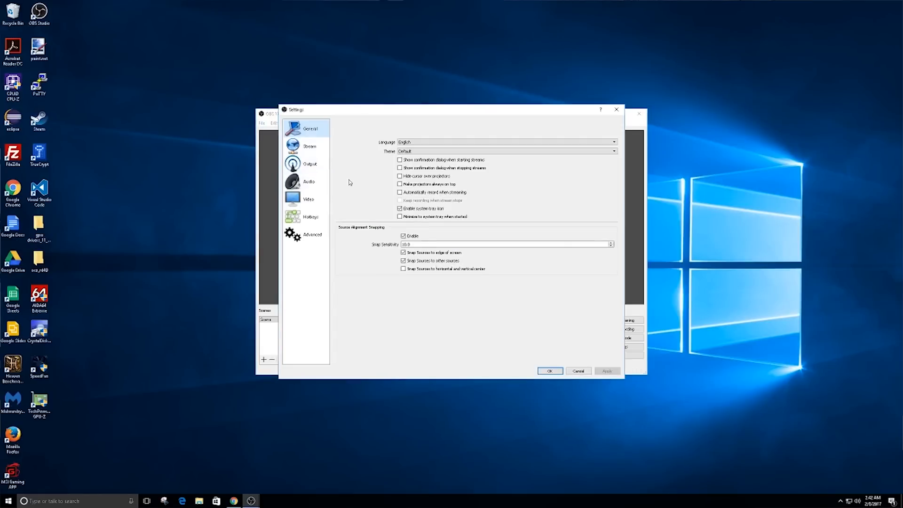
{"action": "left_click", "coordinate": [309, 163]}
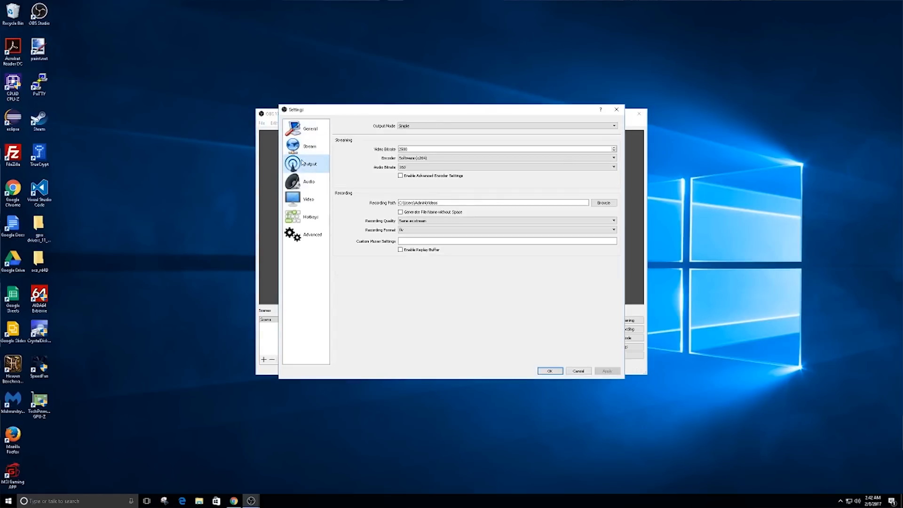